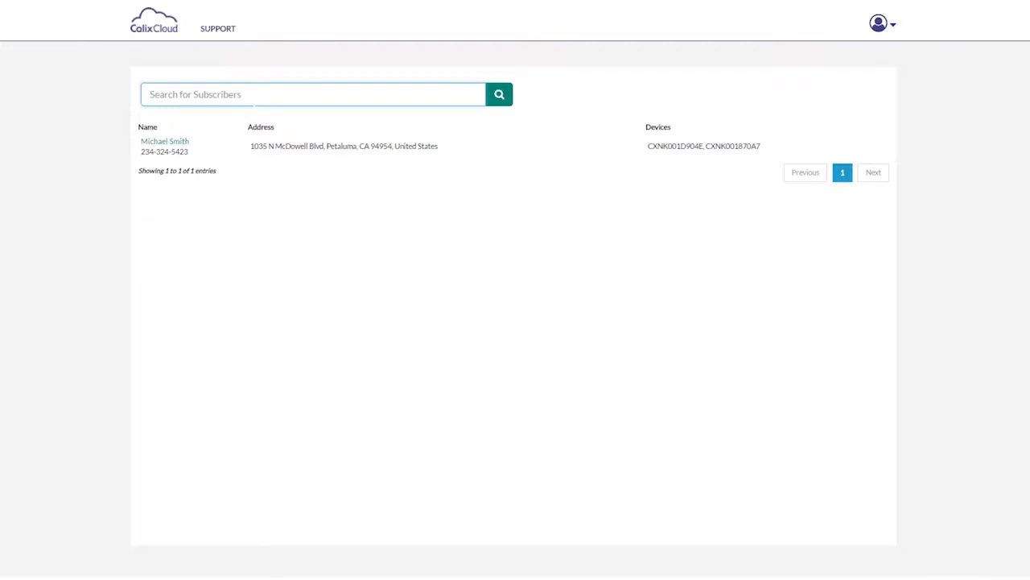
click(165, 140)
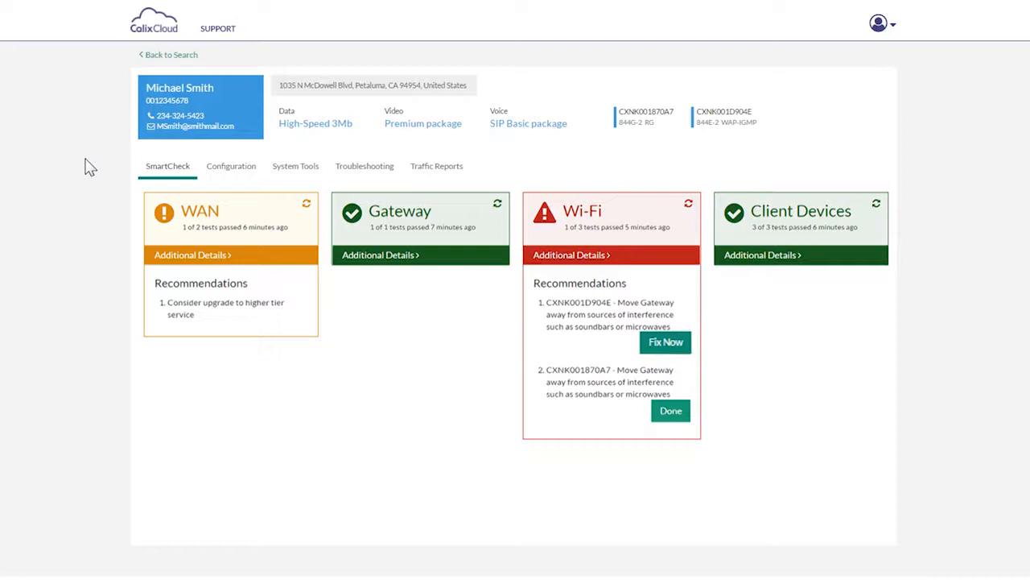
mouse_move(604, 322)
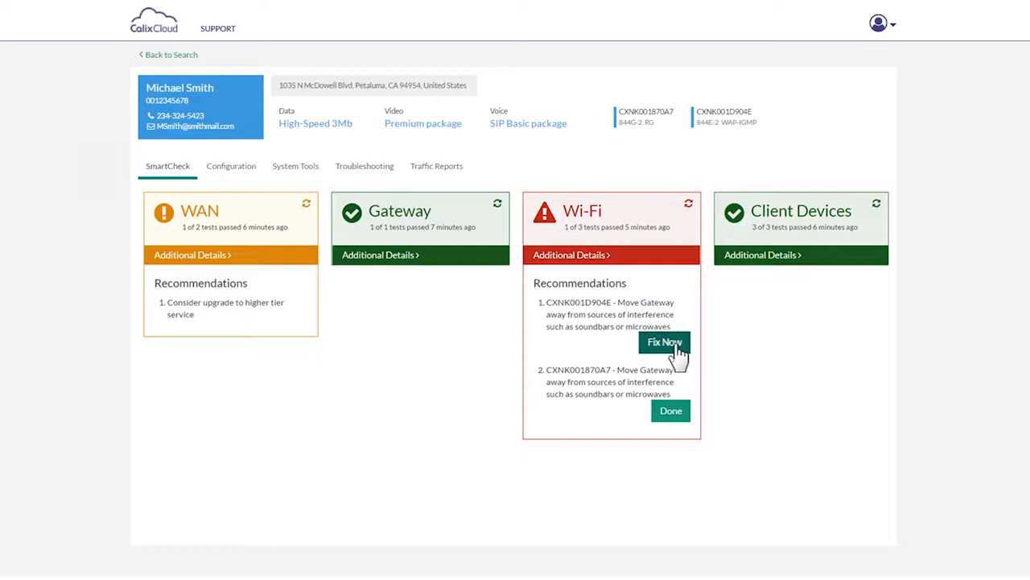
click(664, 342)
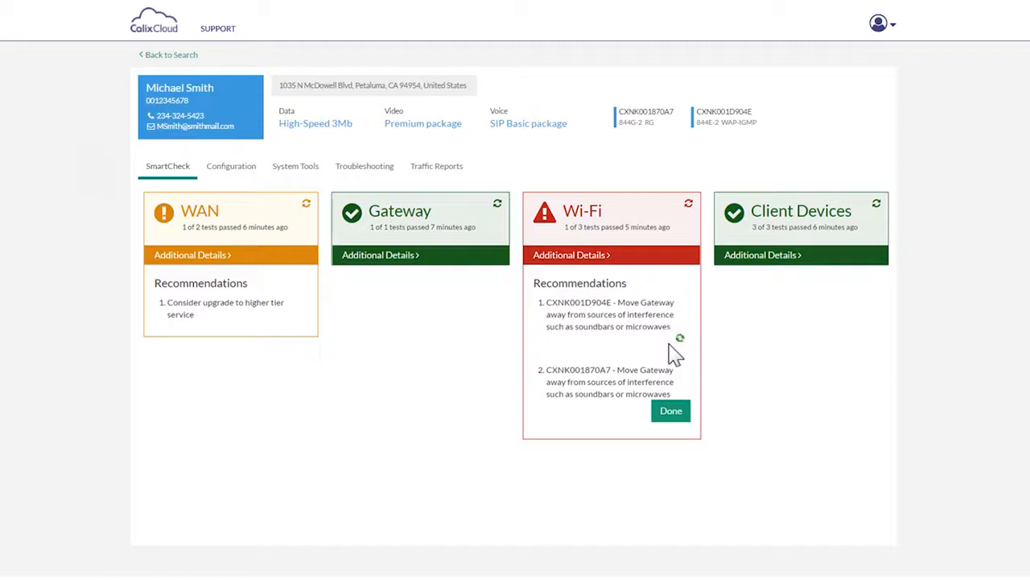